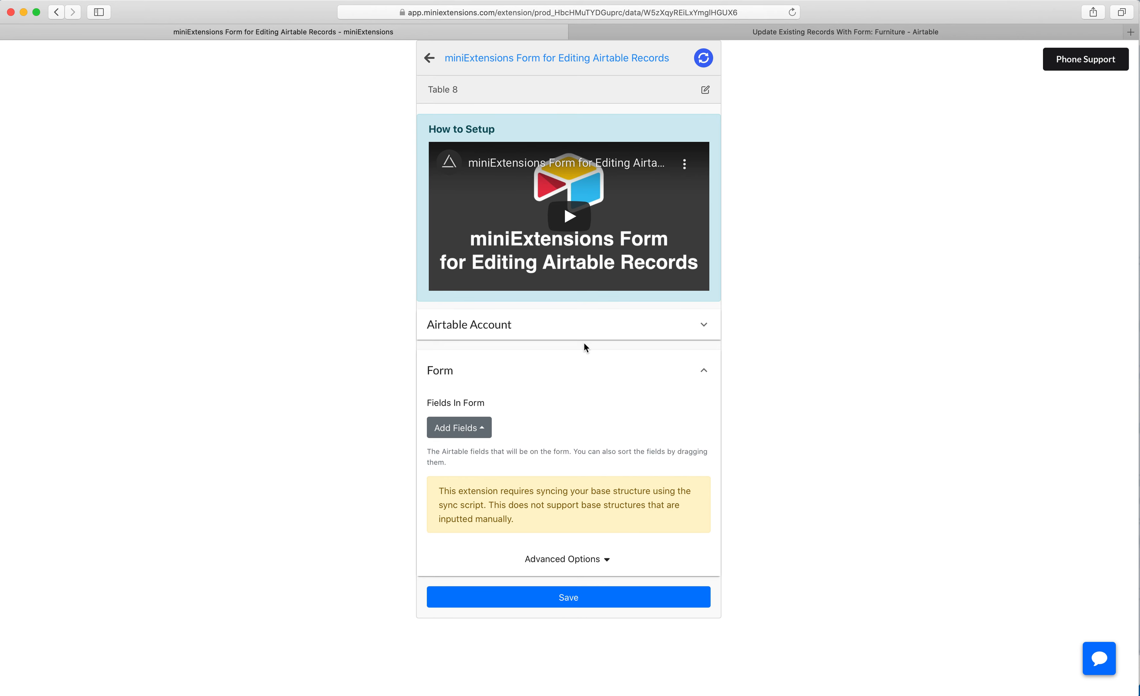
mouse_move(460, 426)
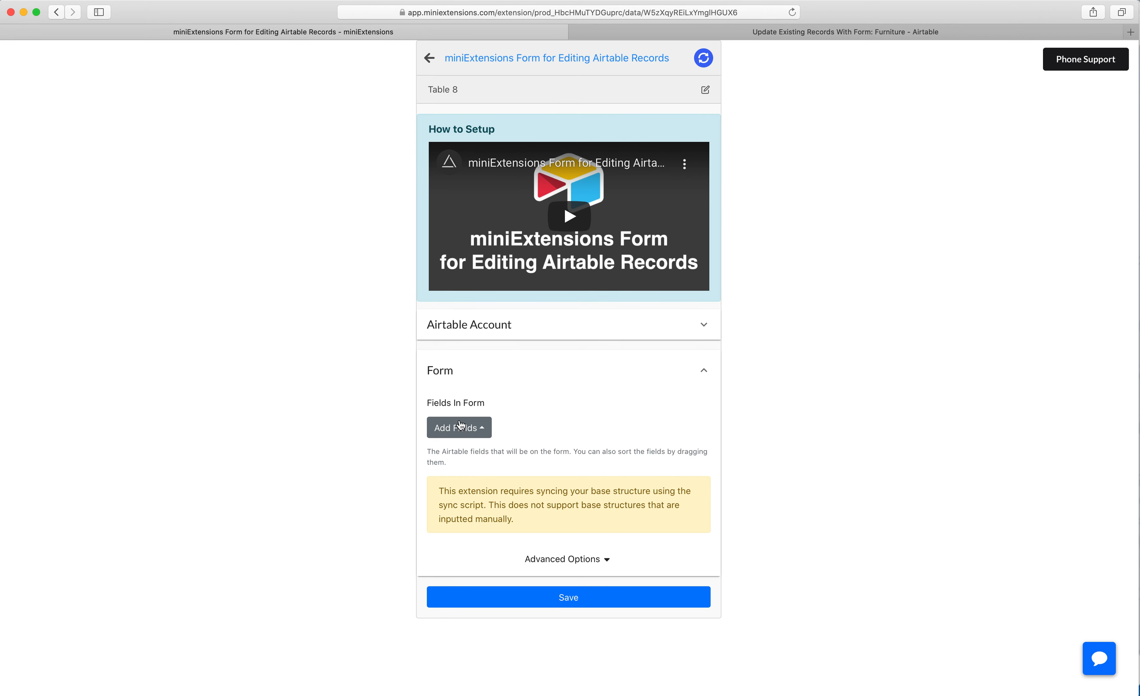
Step: Add the Picture attachments field to the form and set its Type to Hand Signatures
left_click(459, 426)
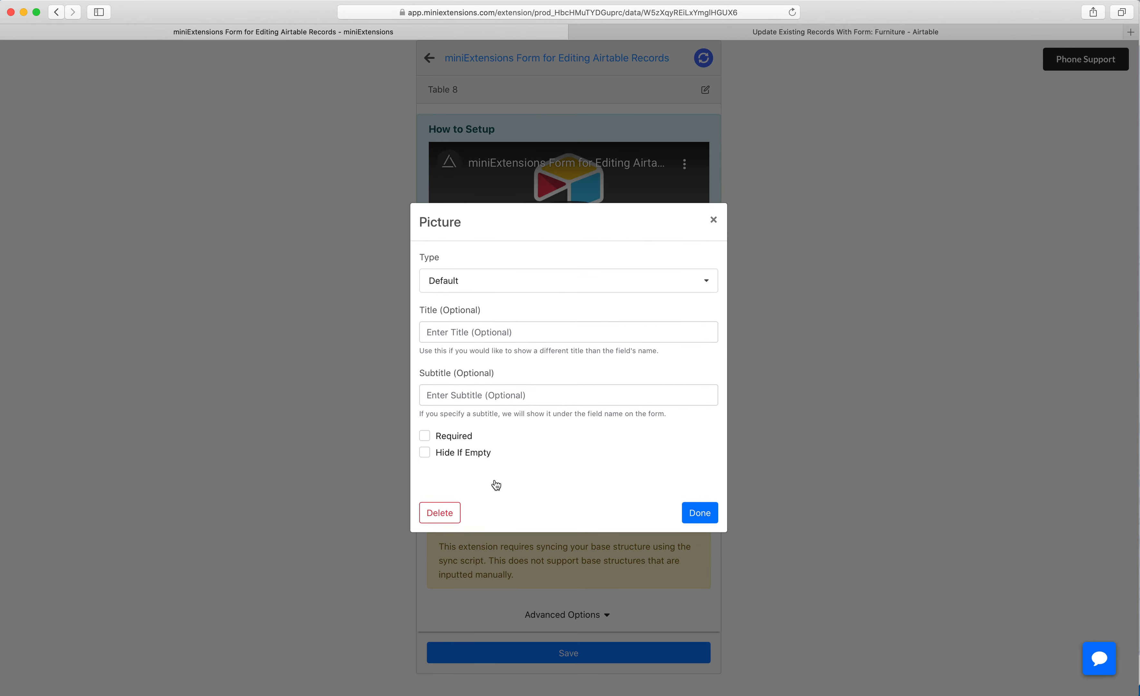
left_click(568, 281)
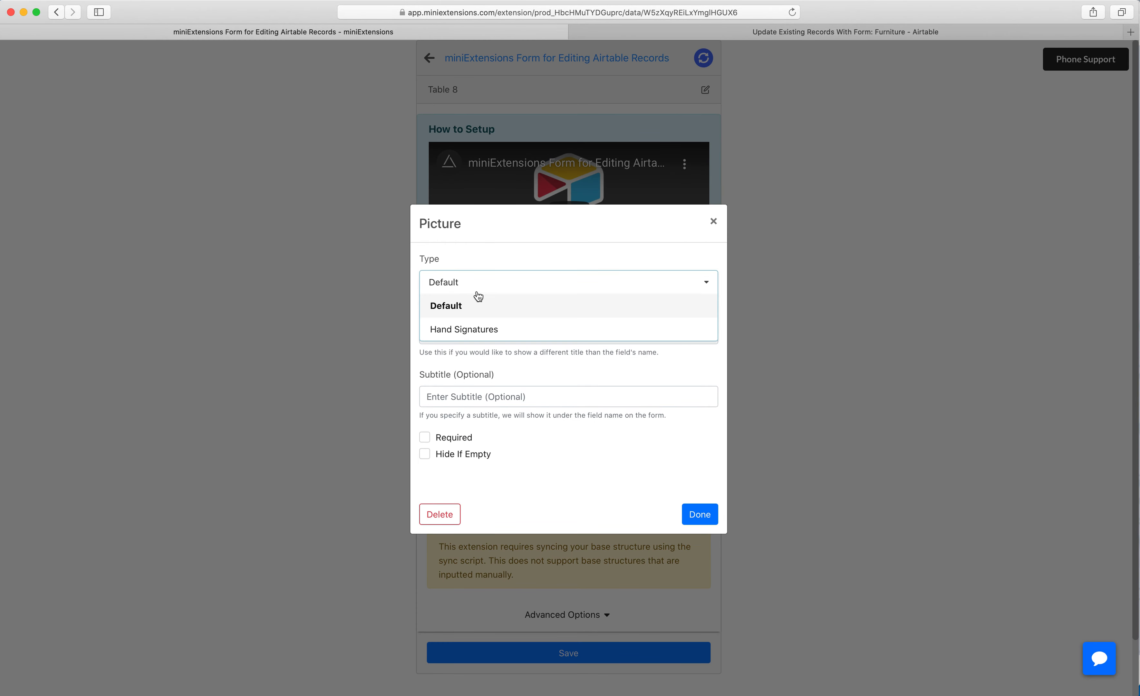
mouse_move(480, 334)
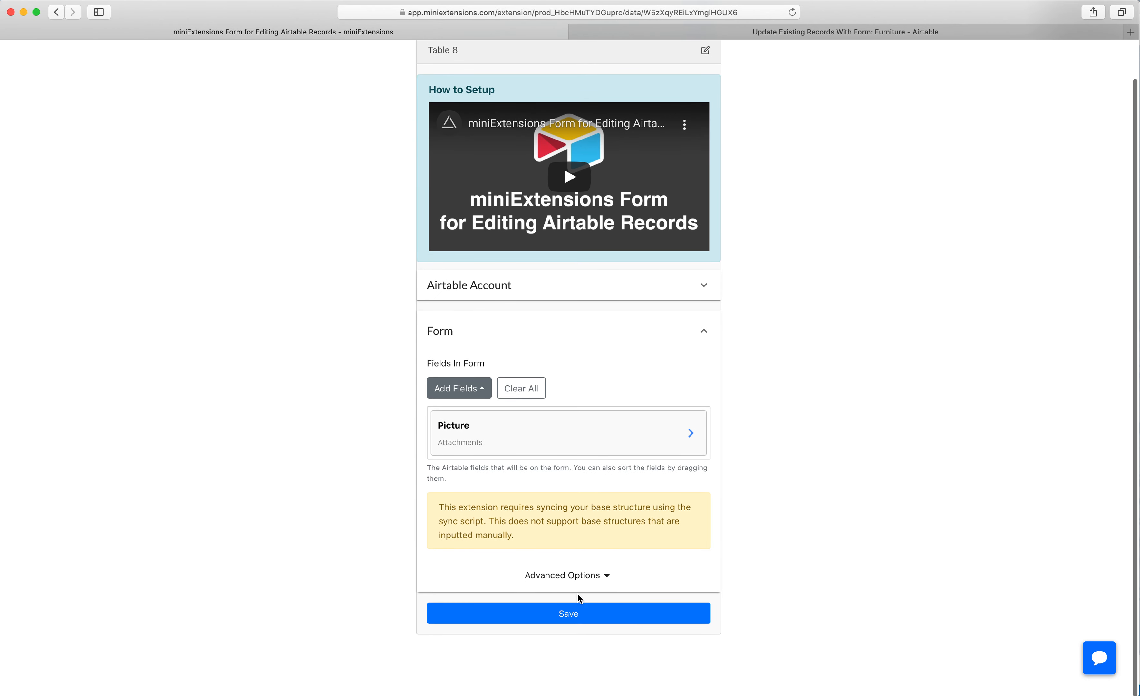
Step: Open the live form URL and bring up the signature-drawing pad for the Picture field
left_click(568, 614)
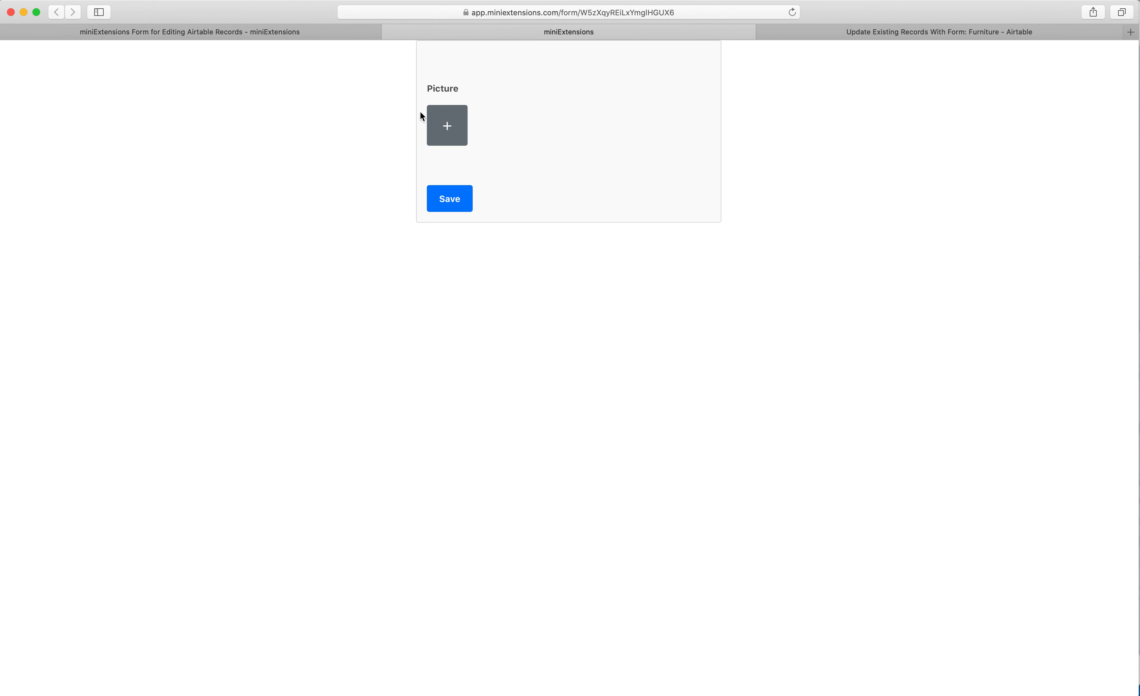
left_click(447, 124)
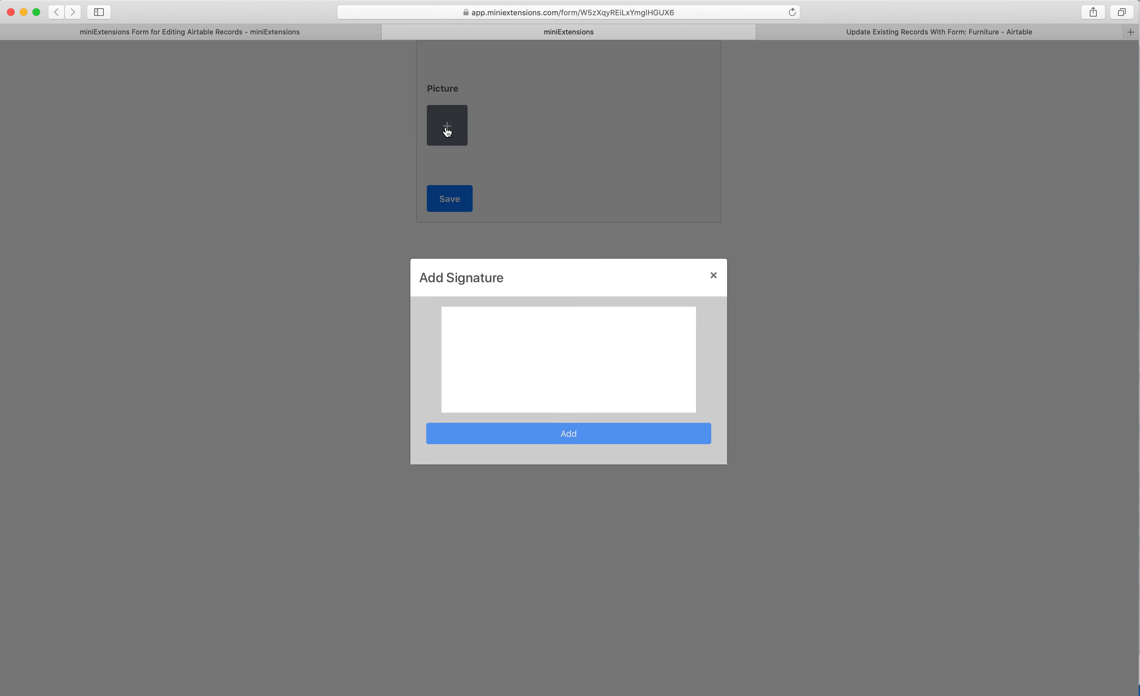
left_click(714, 276)
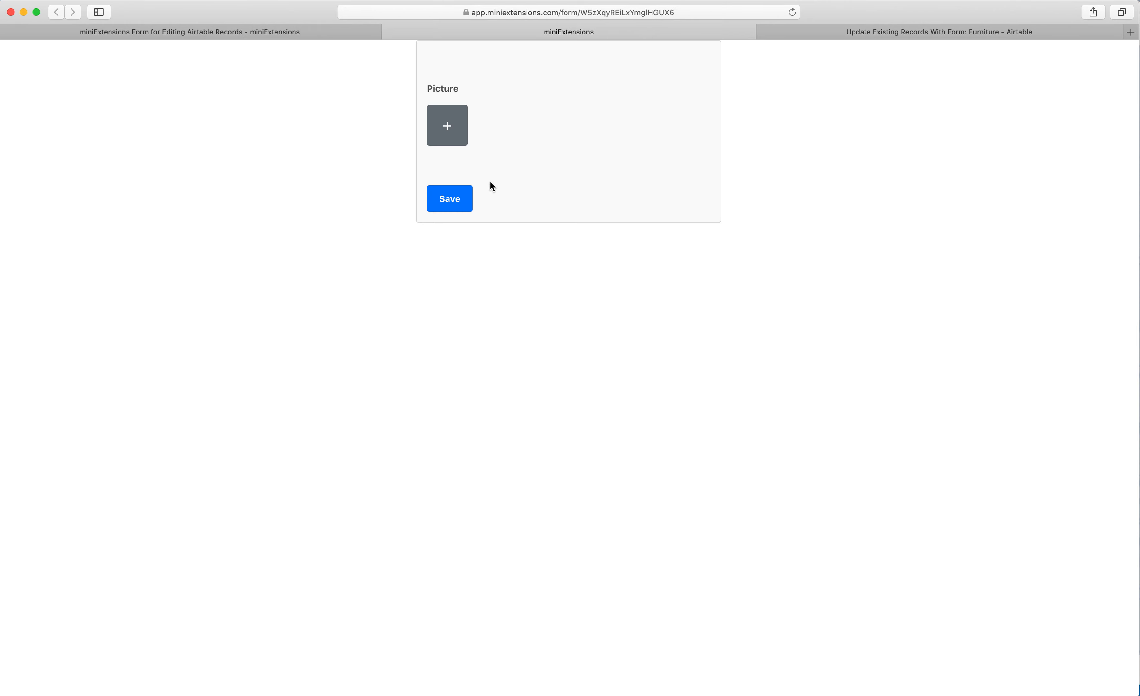
left_click(447, 124)
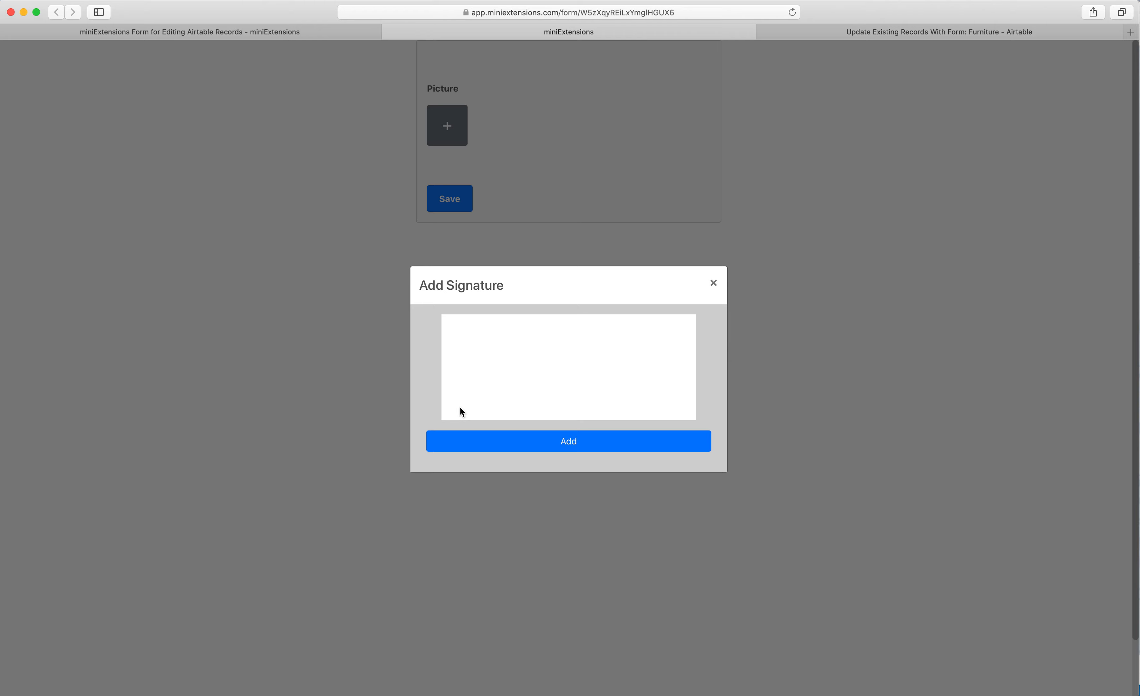
Step: Add a drawn signature to Picture, preview it full size, then add a second signature
left_click(568, 441)
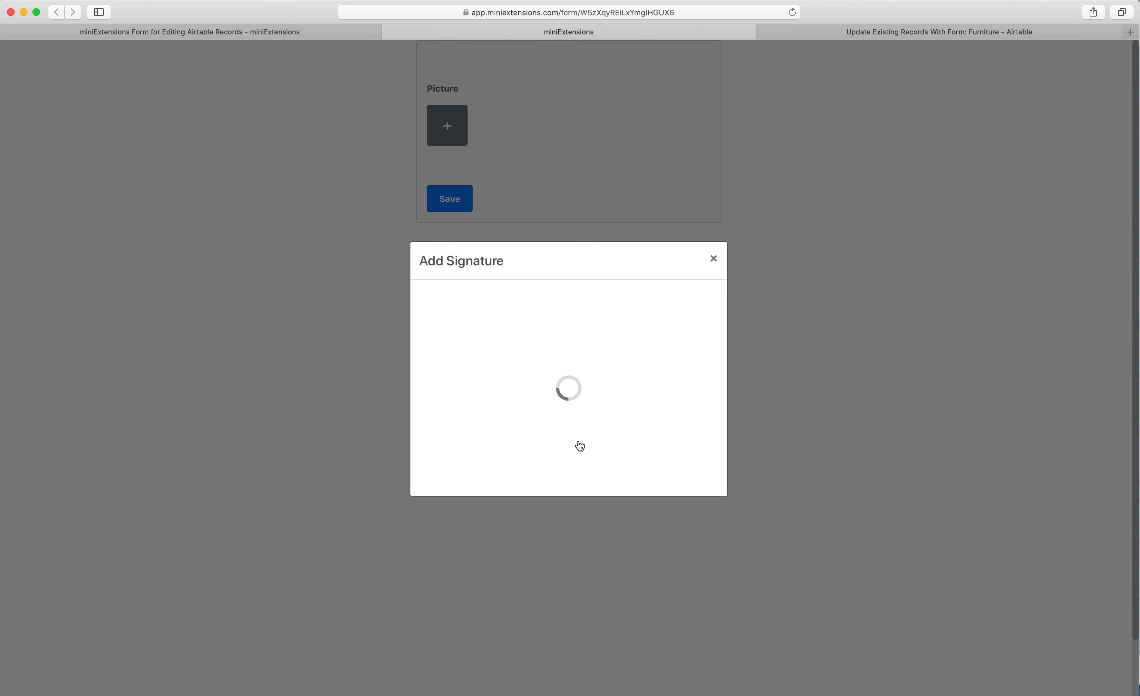
left_click(714, 259)
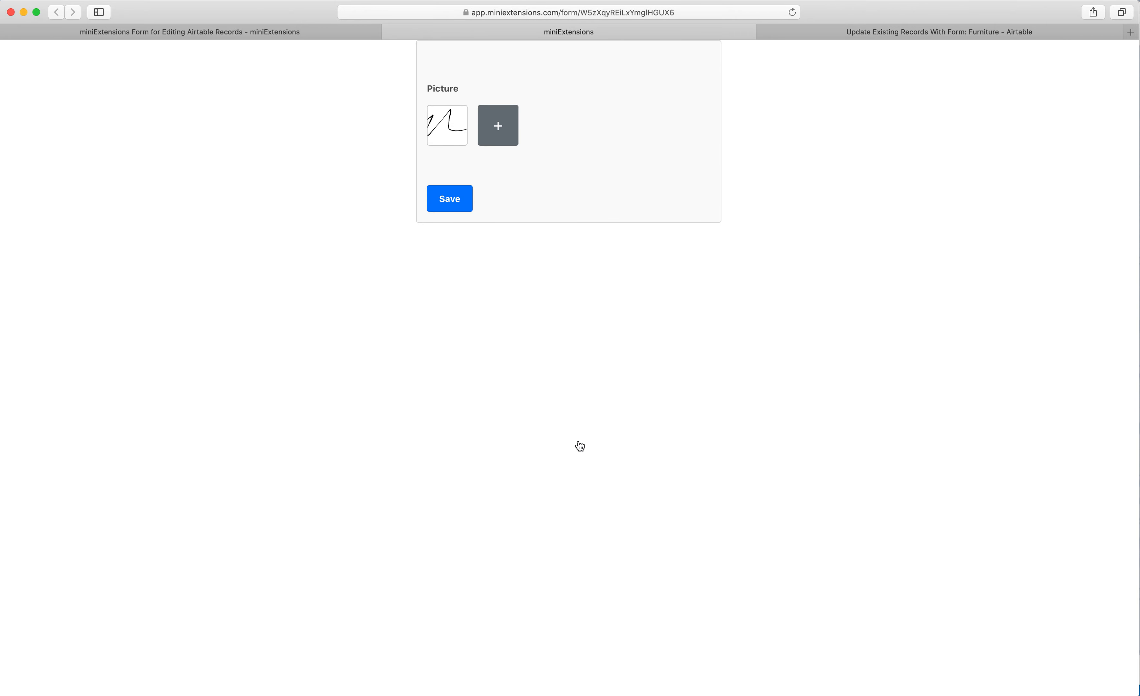
left_click(447, 124)
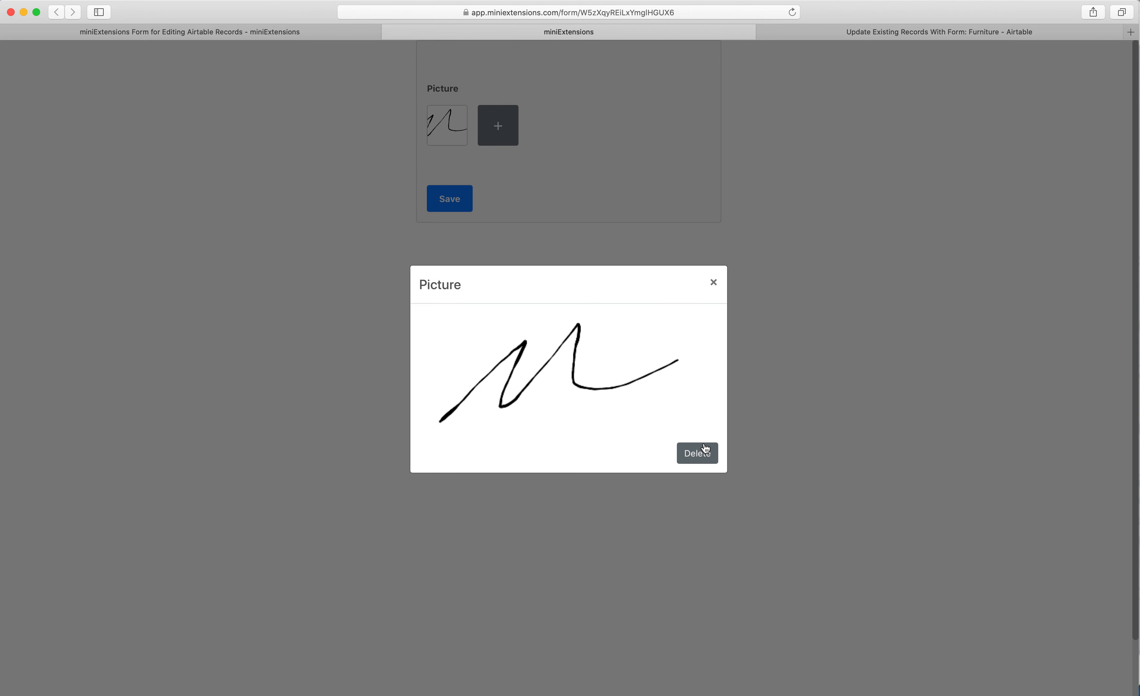
left_click(696, 453)
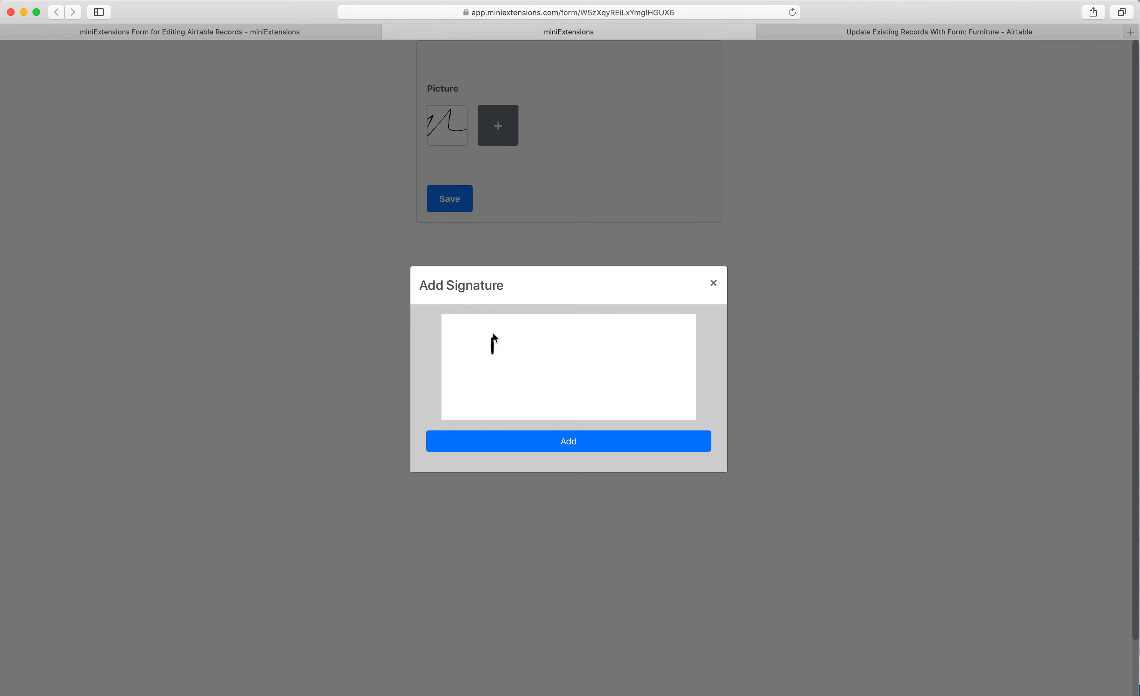
left_click(568, 441)
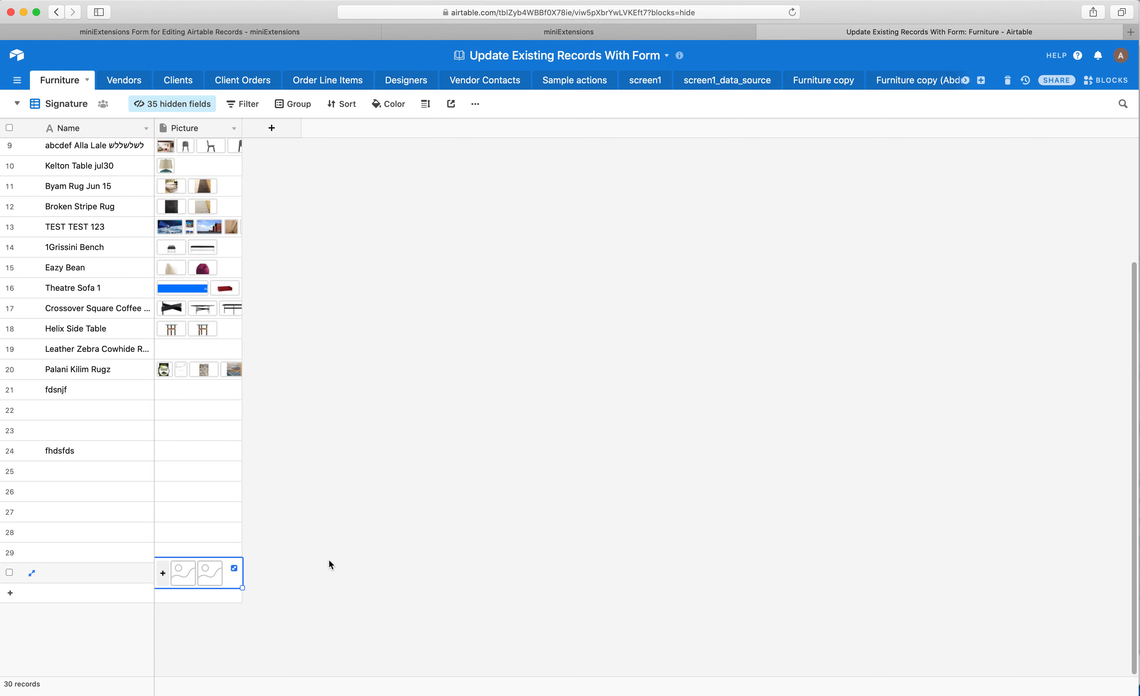
mouse_move(186, 581)
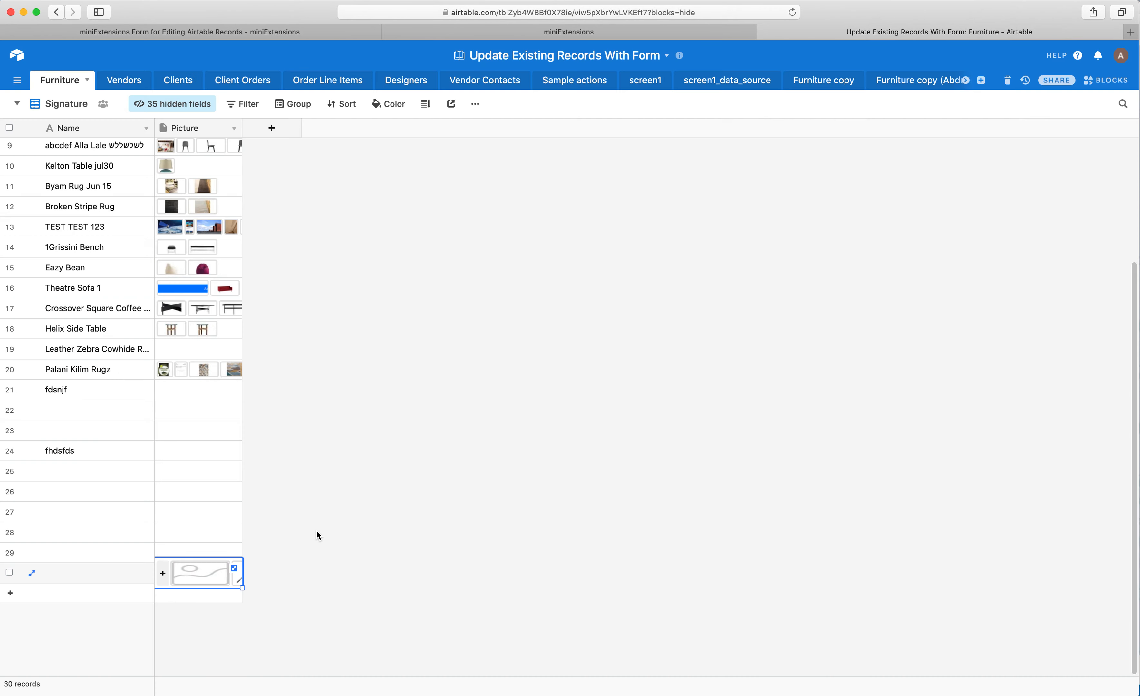
Step: Open the new record's signature thumbnail in Airtable's attachment viewer at full size
left_click(199, 573)
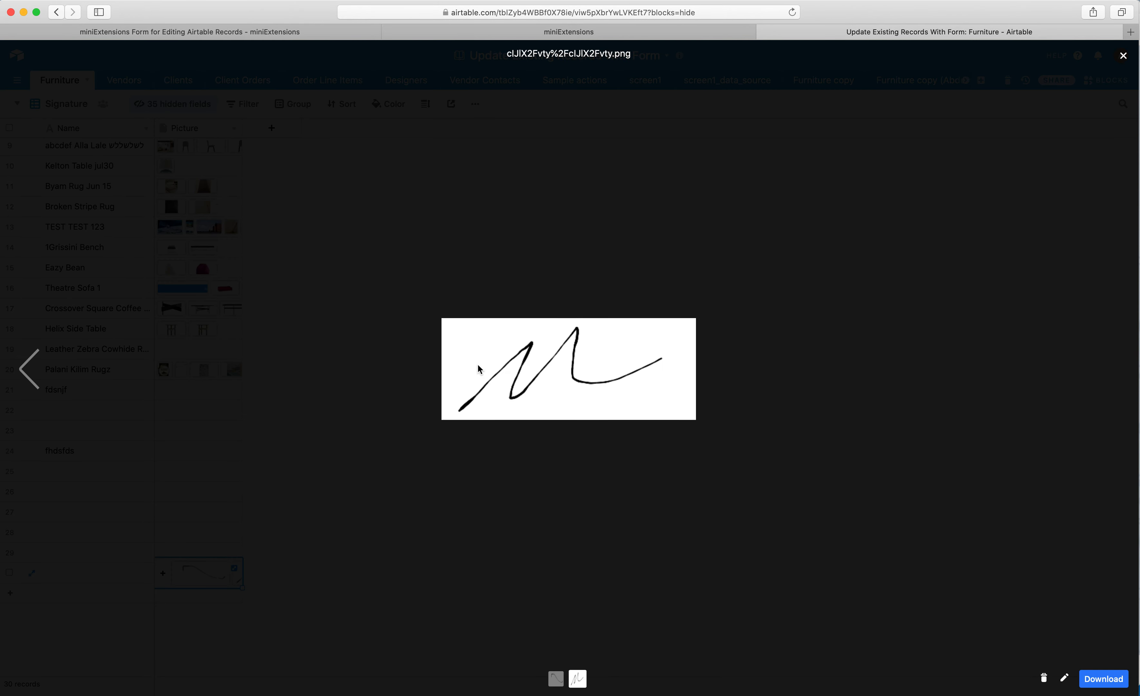
mouse_move(806, 117)
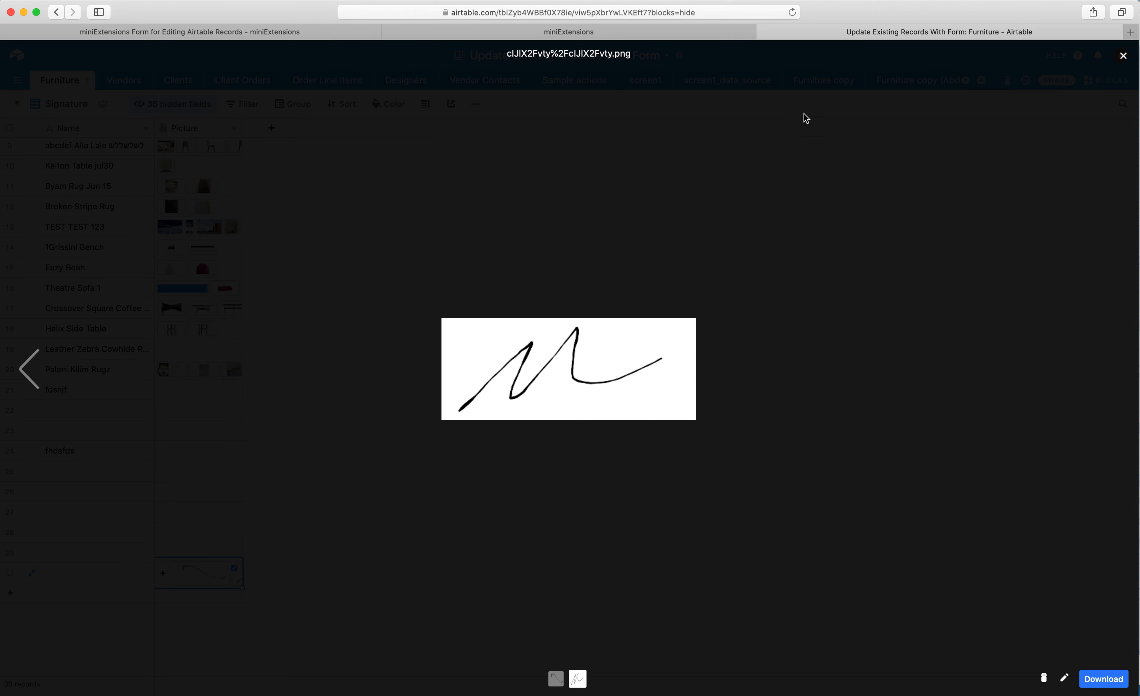